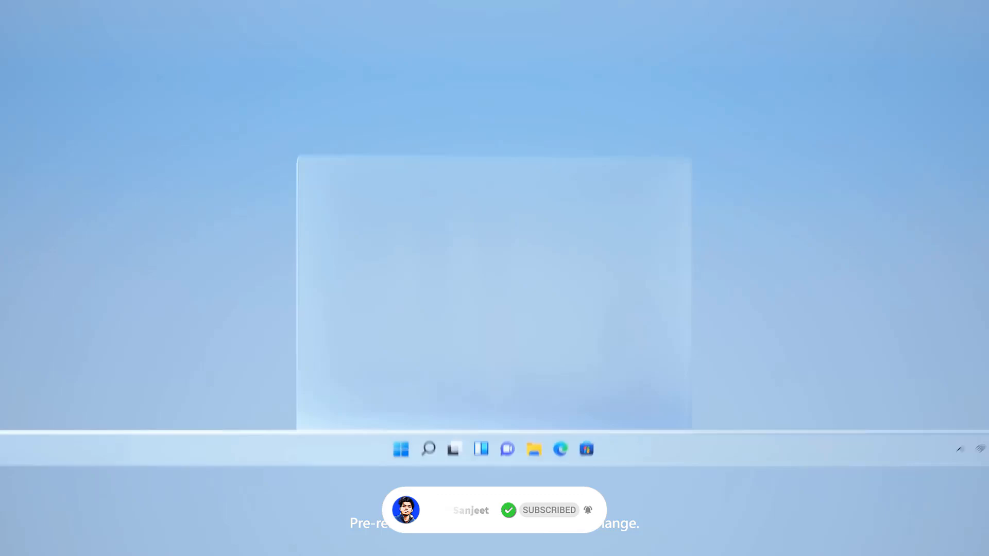
# Apply the dark blue Windows bloom theme from the Themes gallery.
pyautogui.click(401, 449)
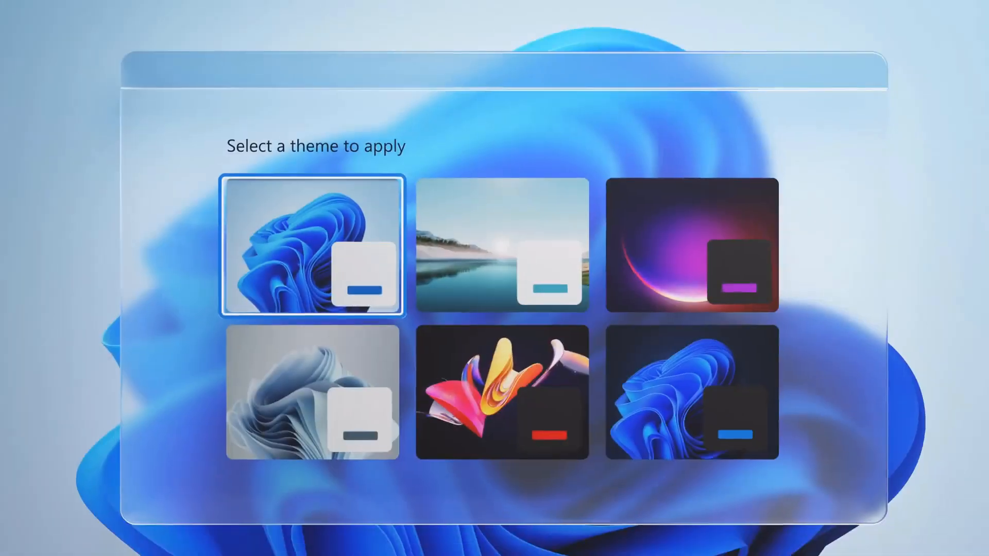
pyautogui.click(691, 392)
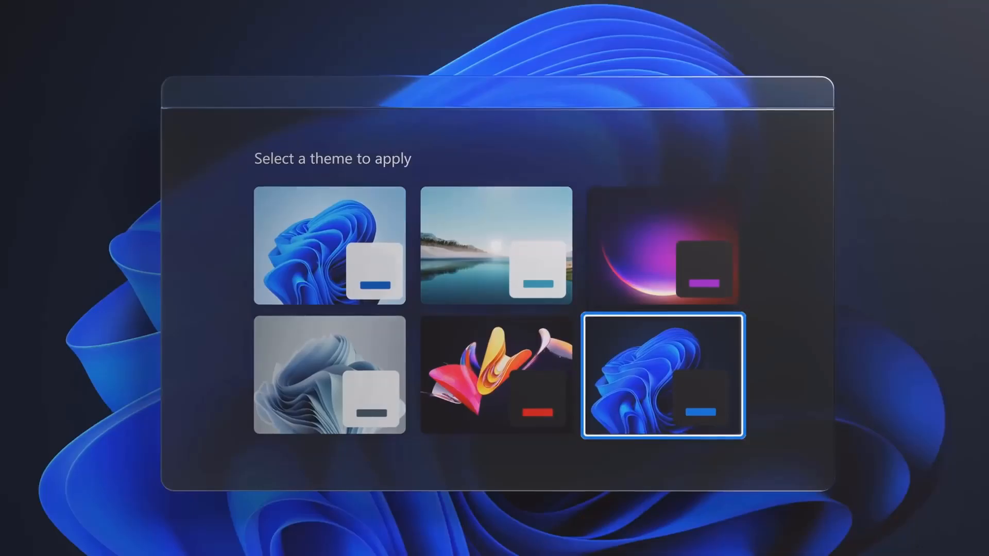